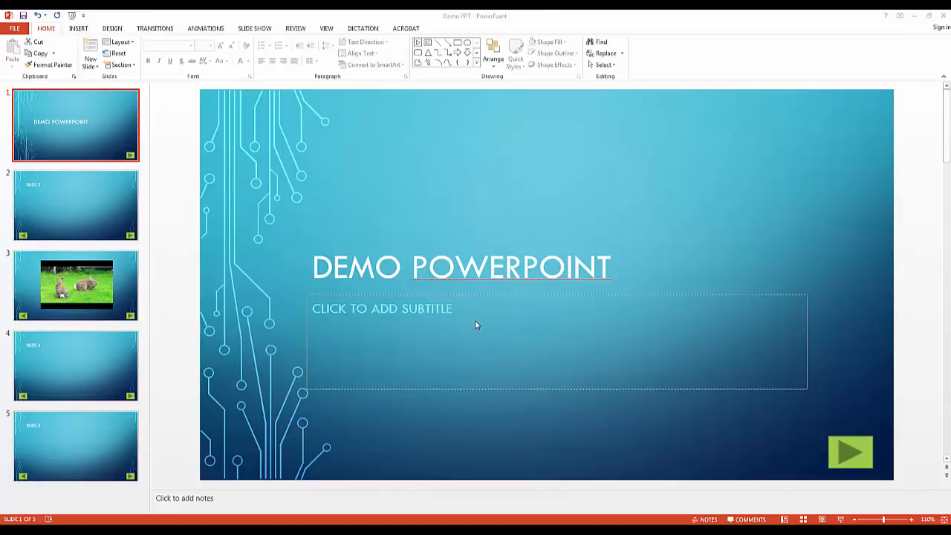
mouse_move(478, 342)
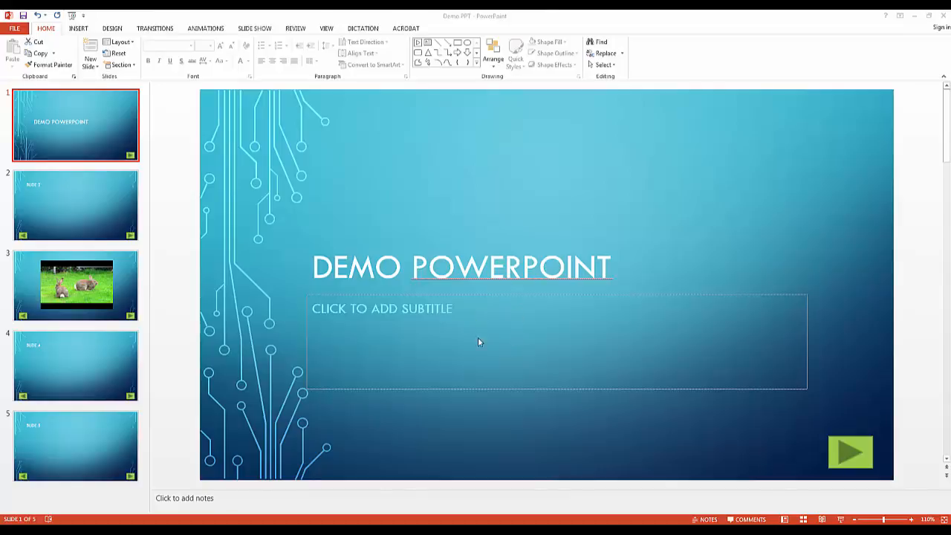
mouse_move(562, 340)
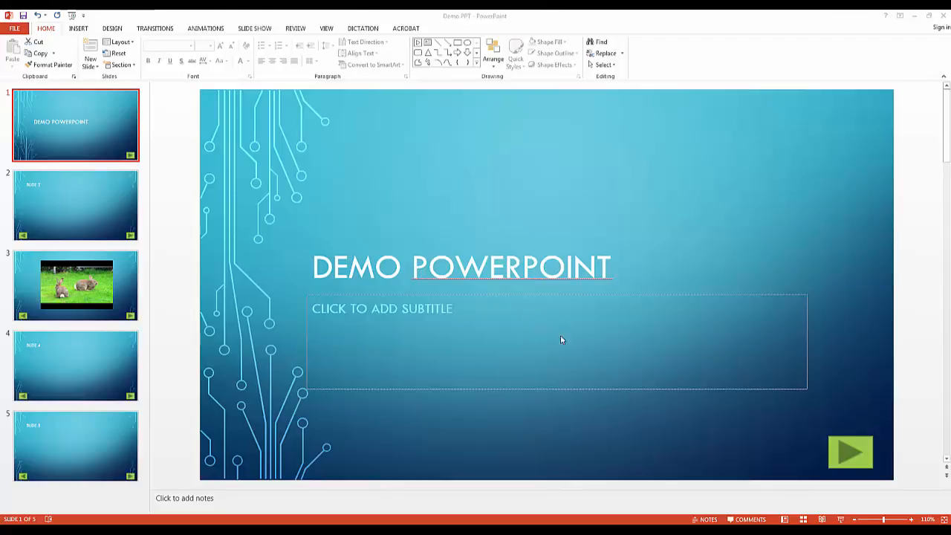
mouse_move(523, 316)
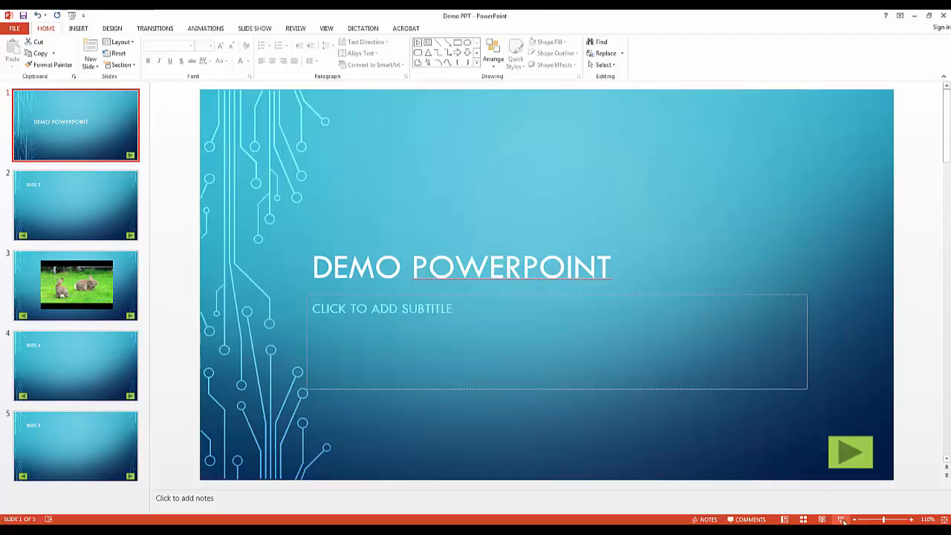
View slide 4, then show the Slide Show ribbon options above the title slide
left_click(74, 365)
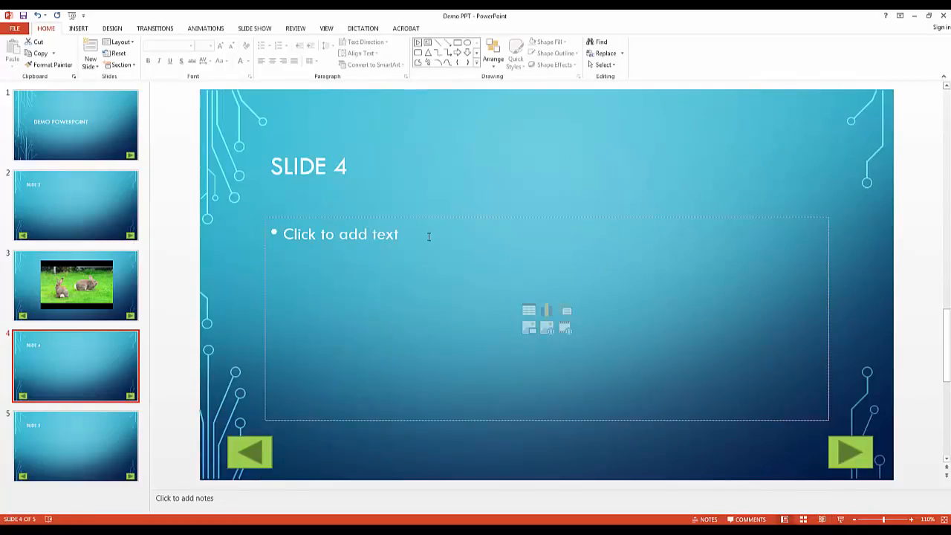
mouse_move(416, 240)
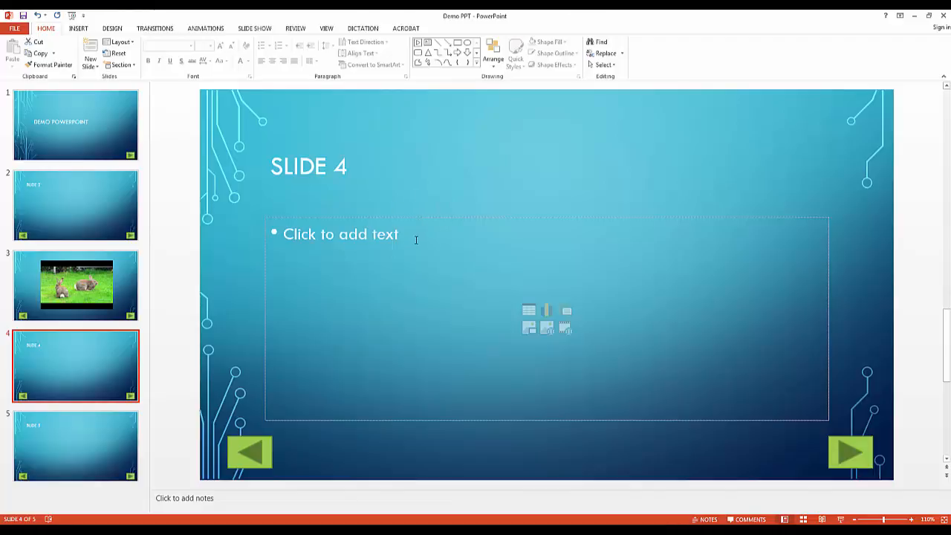
mouse_move(443, 256)
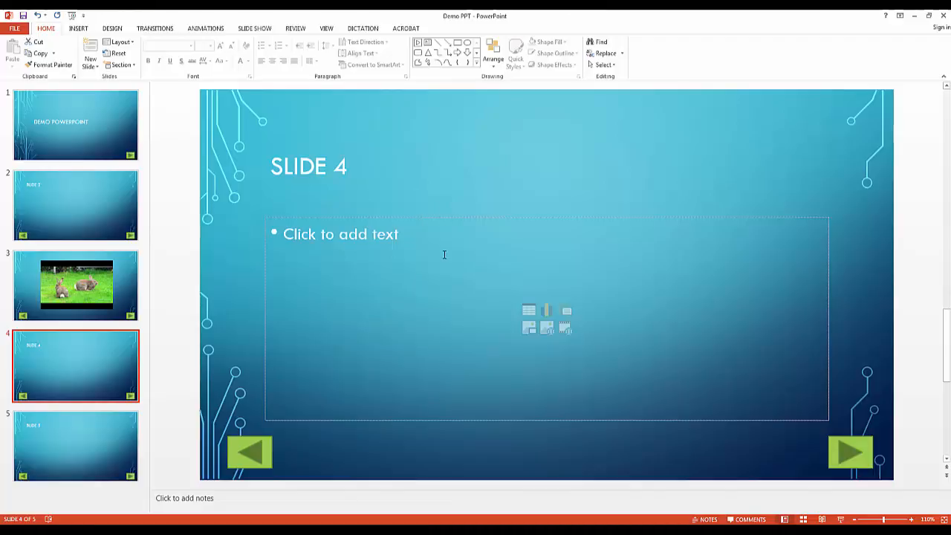
mouse_move(98, 115)
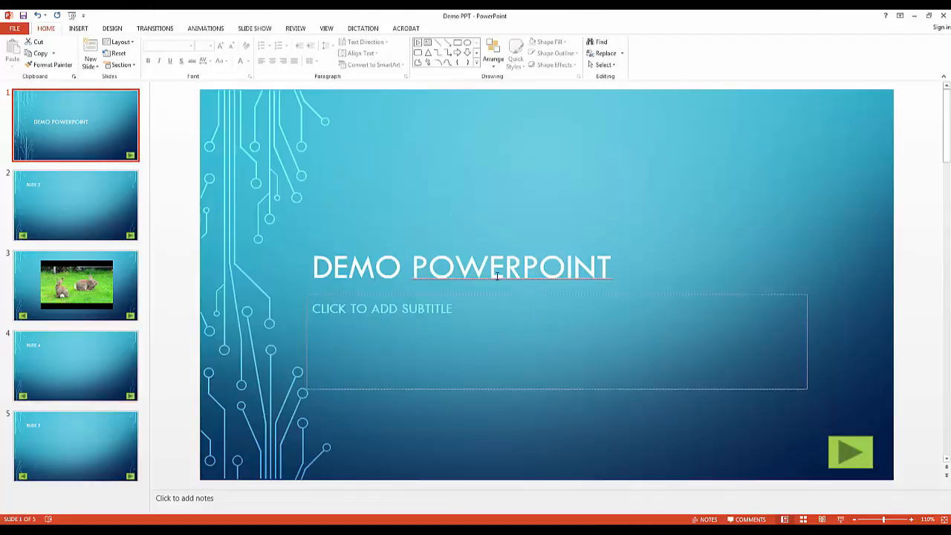
mouse_move(330, 284)
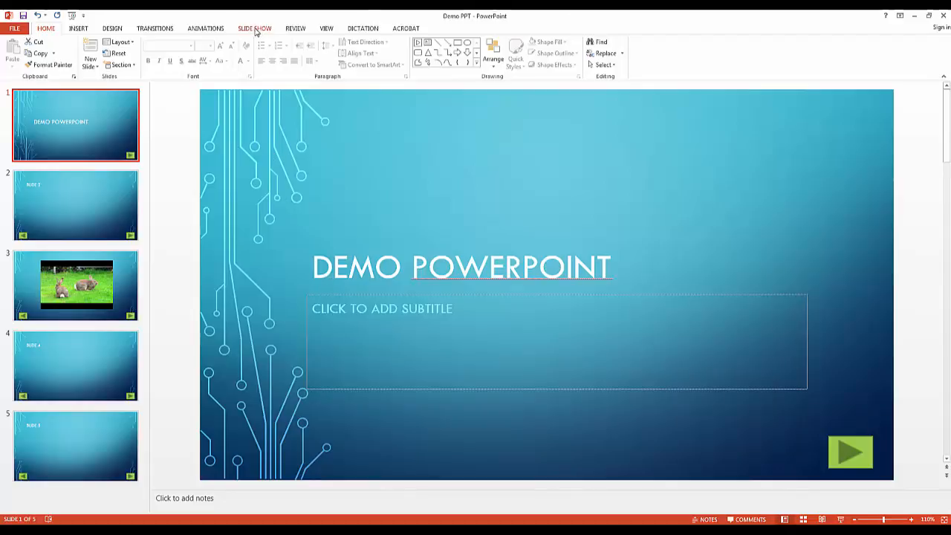
left_click(254, 28)
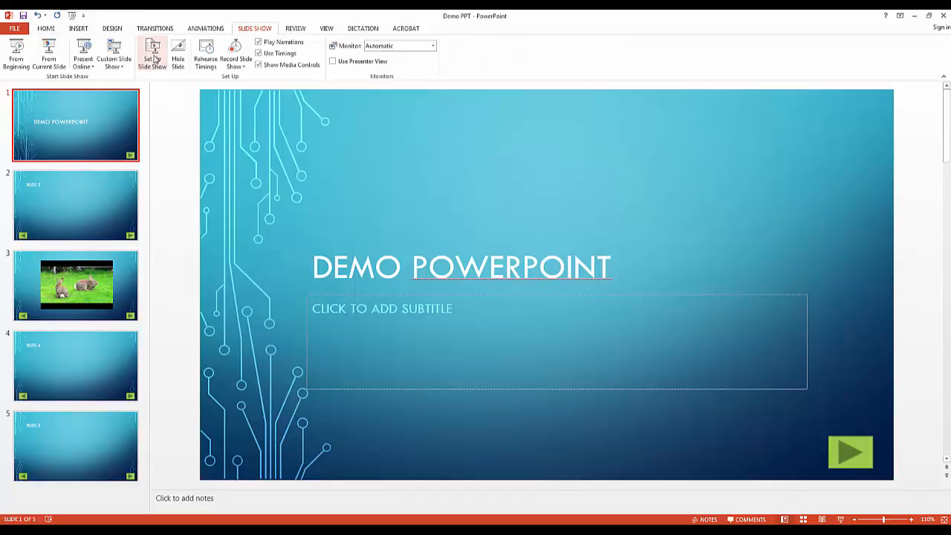
In Set Up Show, choose 'Browsed at a kiosk (full screen)' and confirm
left_click(151, 50)
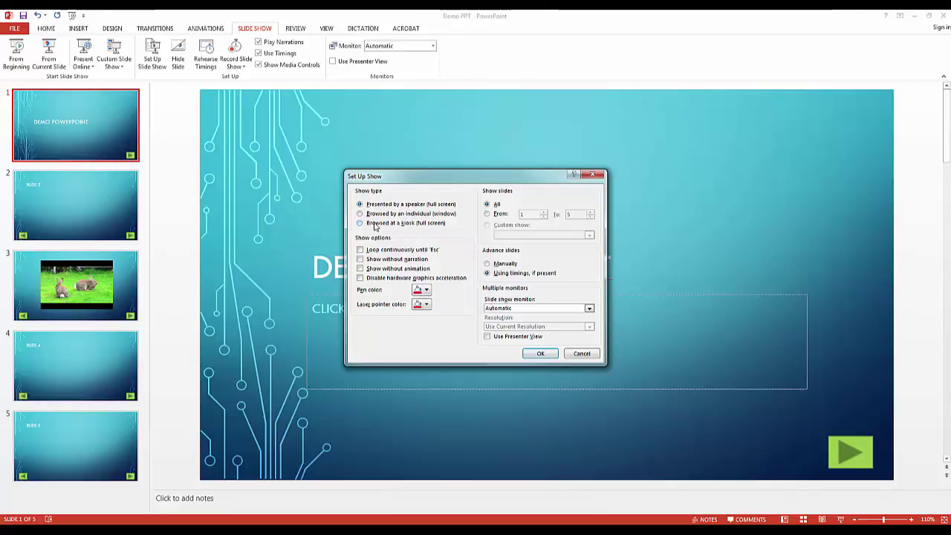
left_click(360, 223)
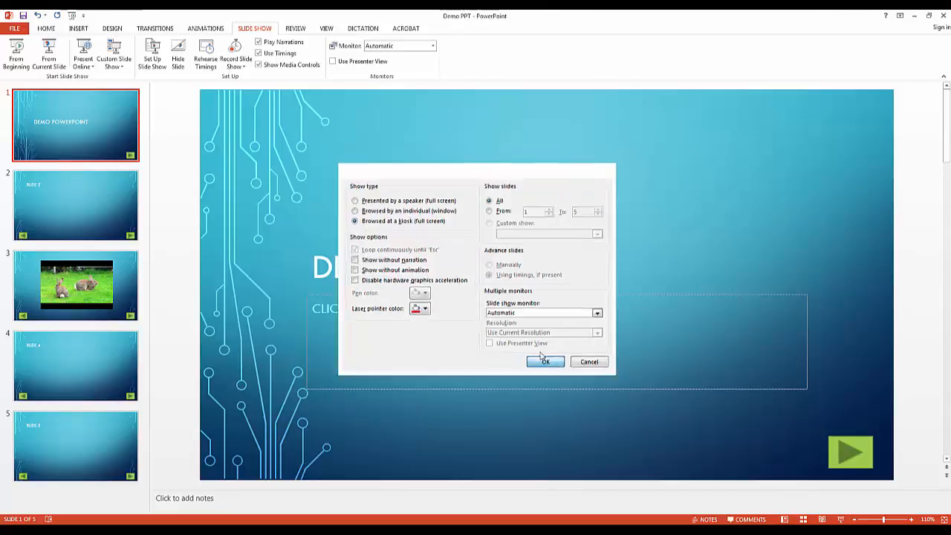
left_click(545, 361)
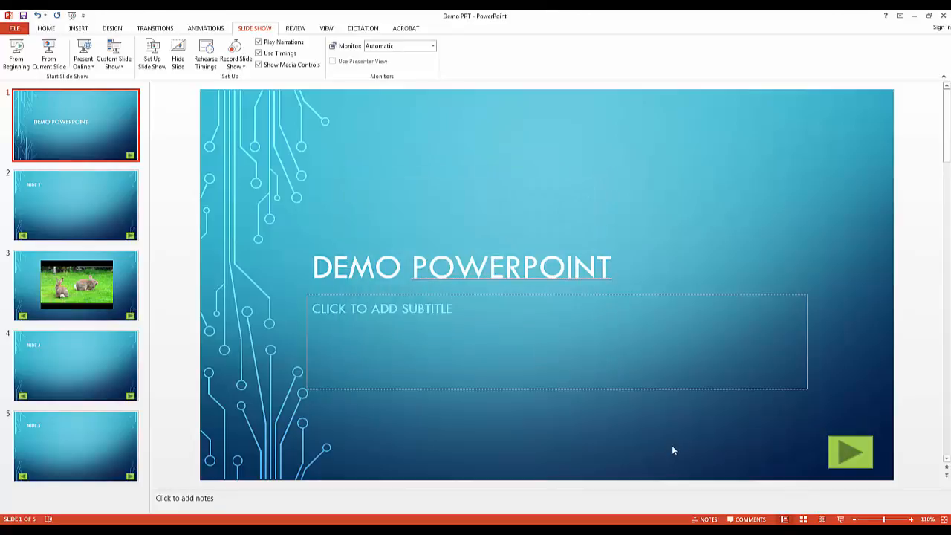
mouse_move(841, 511)
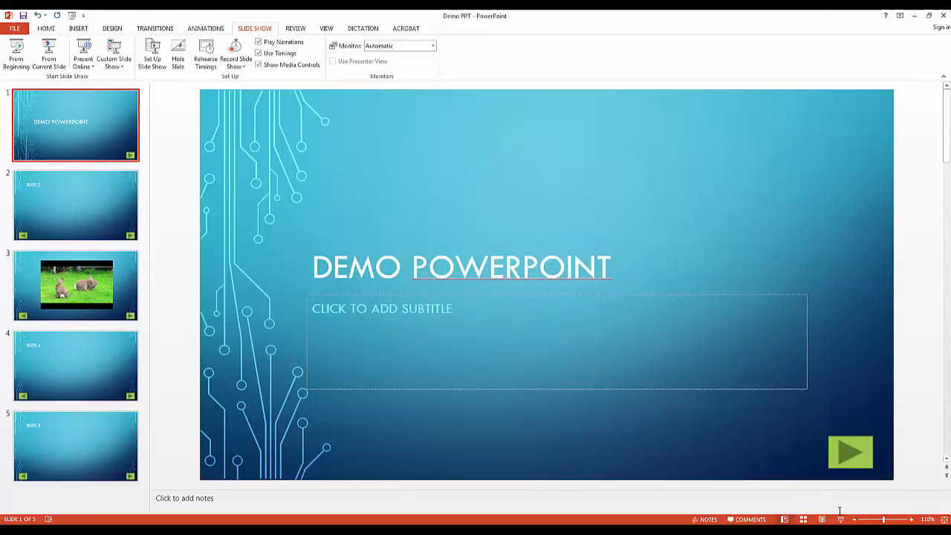
mouse_move(478, 349)
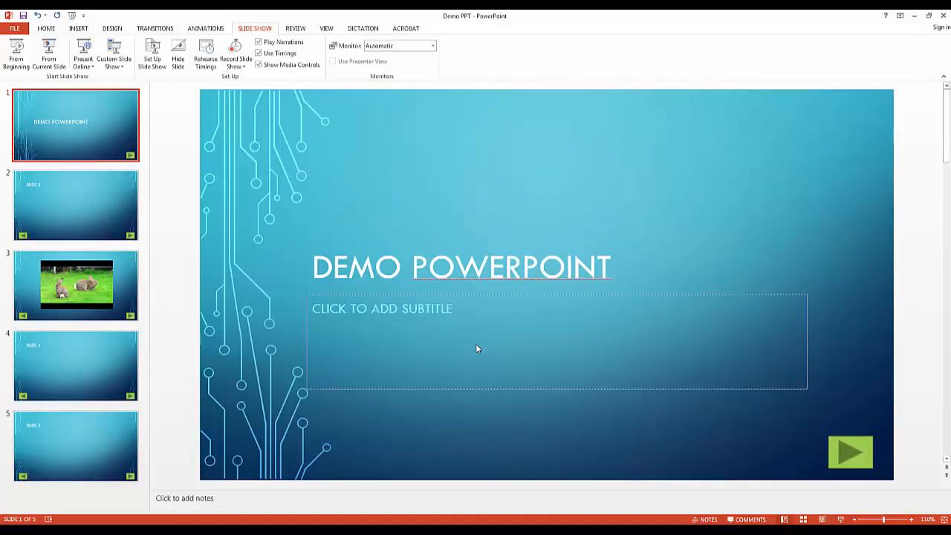